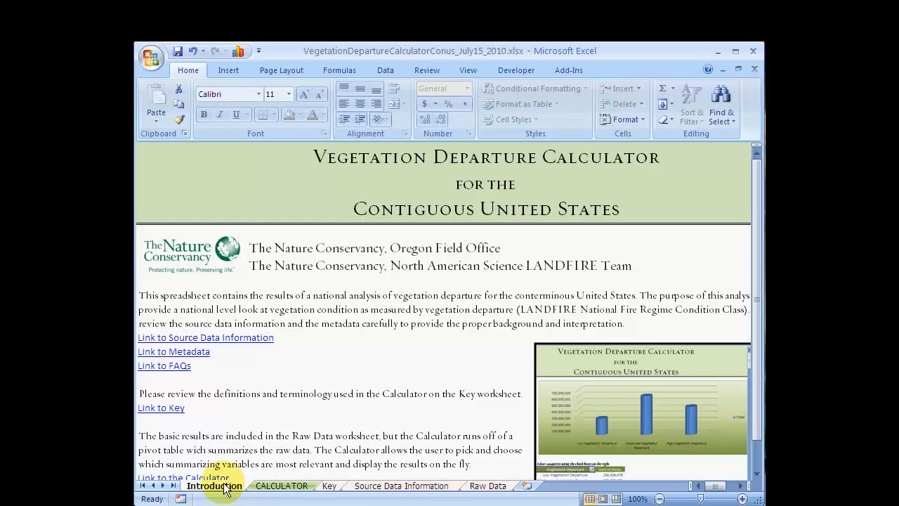
pyautogui.moveTo(236, 486)
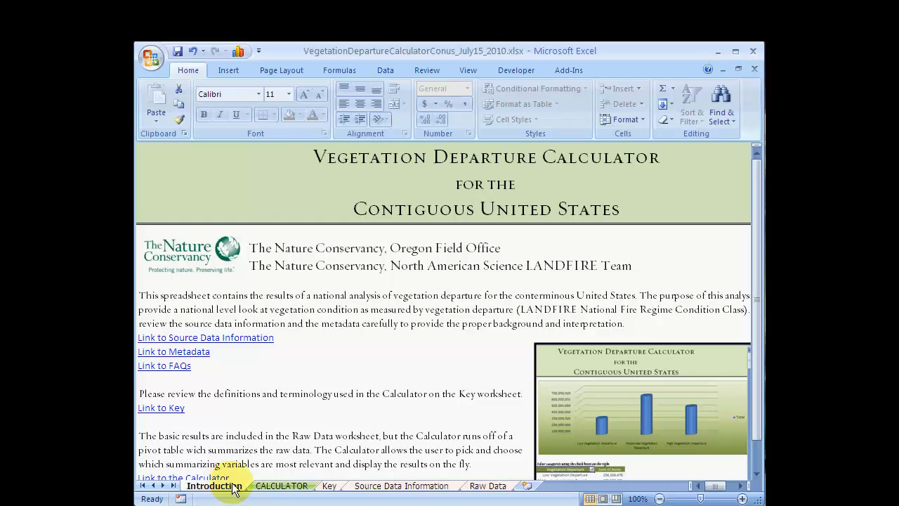
# Step: Visit the Key and Source Data Information sheets, then land on the Raw Data sheet
pyautogui.click(328, 487)
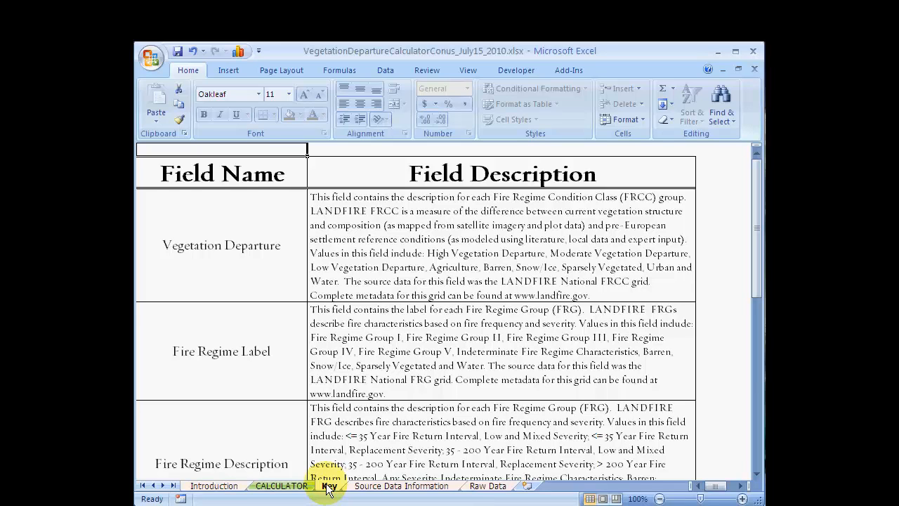
pyautogui.click(408, 486)
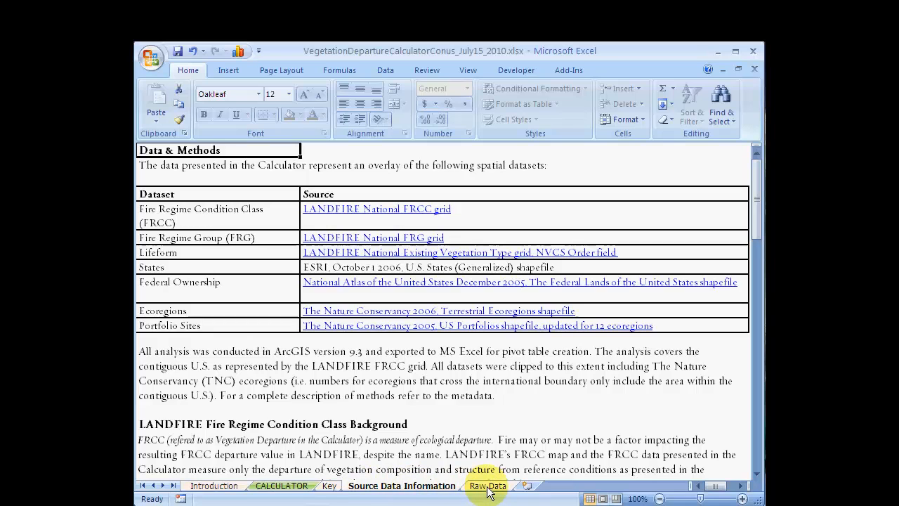
pyautogui.click(486, 487)
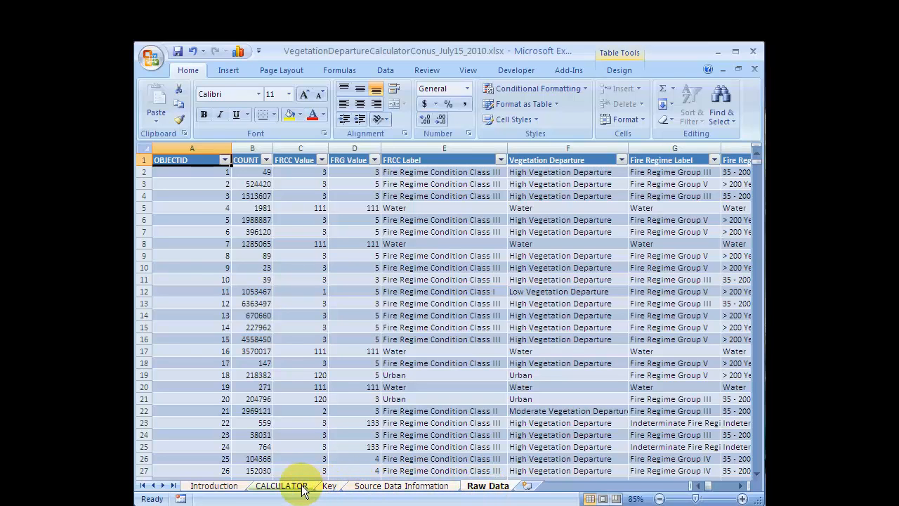
pyautogui.click(281, 486)
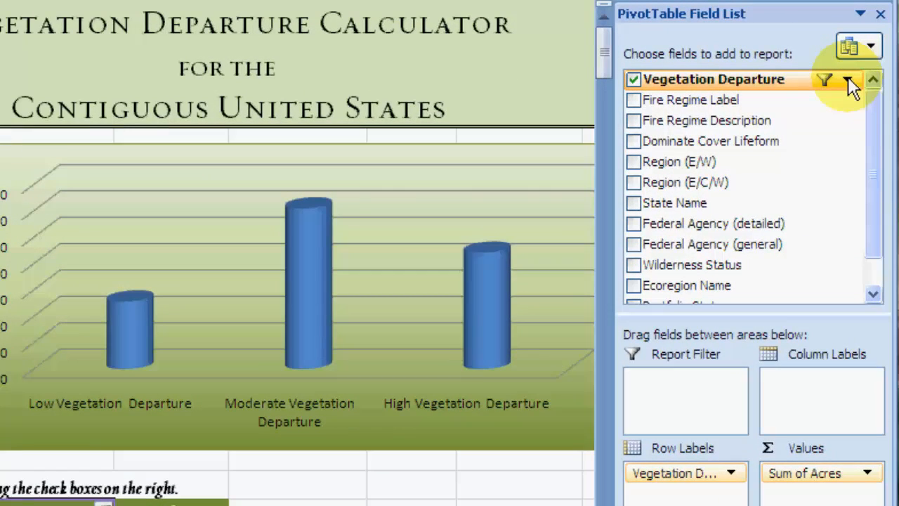
# Step: Filter Vegetation Departure to (Select All) so Agriculture, Urban, Barren and Water appear
pyautogui.click(851, 79)
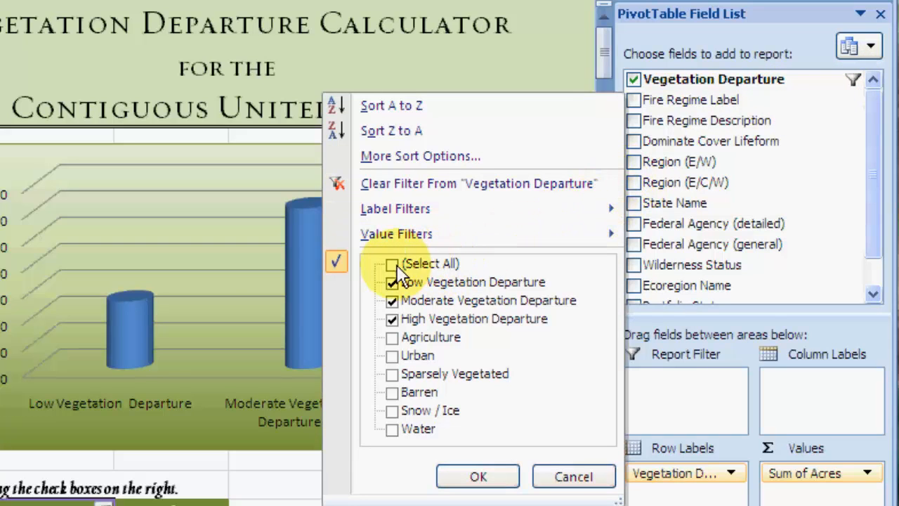
pyautogui.click(391, 264)
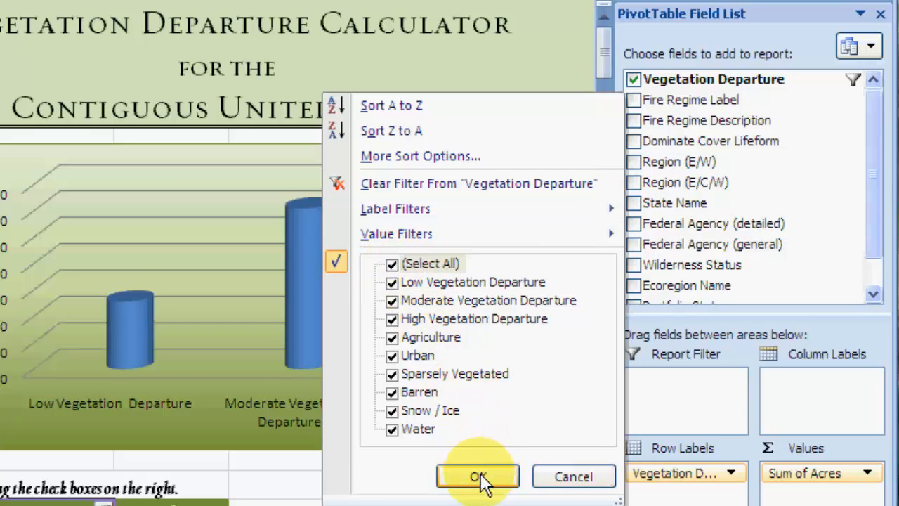
pyautogui.click(477, 477)
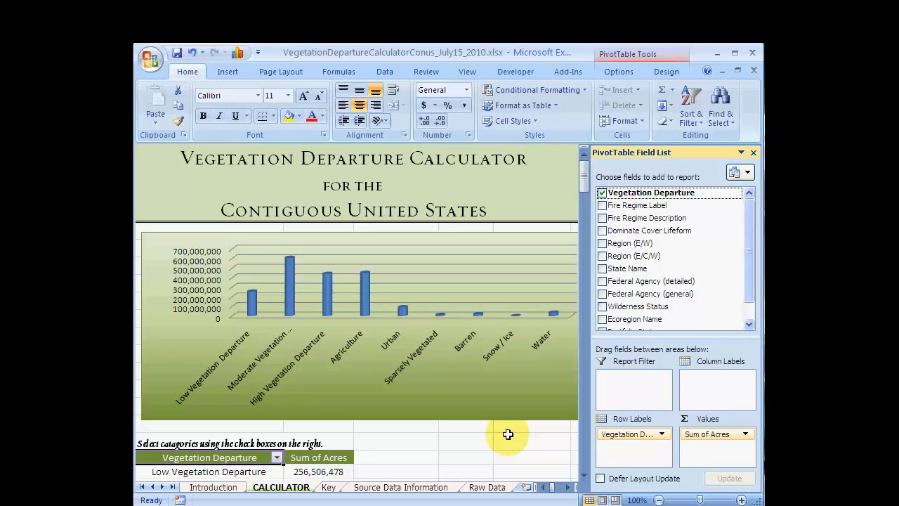
pyautogui.moveTo(724, 211)
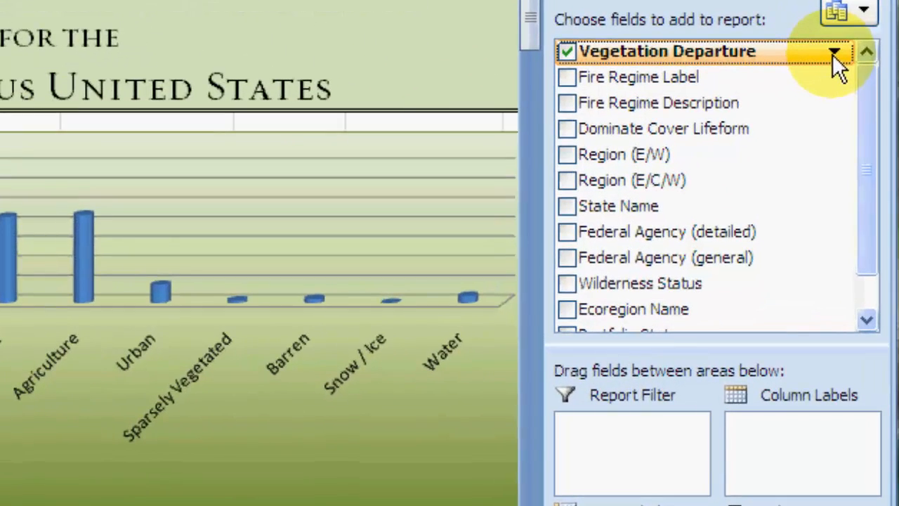
# Step: Filter Vegetation Departure down to only the Low, Moderate and High categories
pyautogui.click(834, 51)
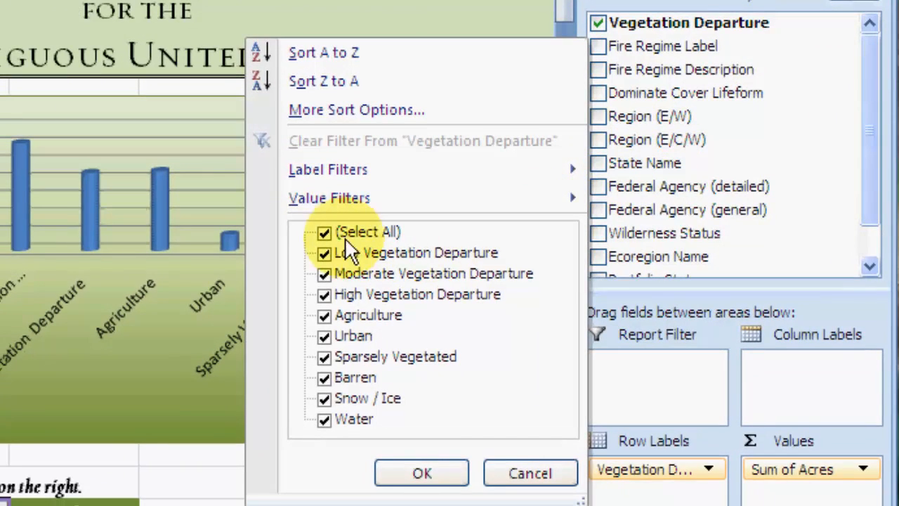
pyautogui.click(323, 232)
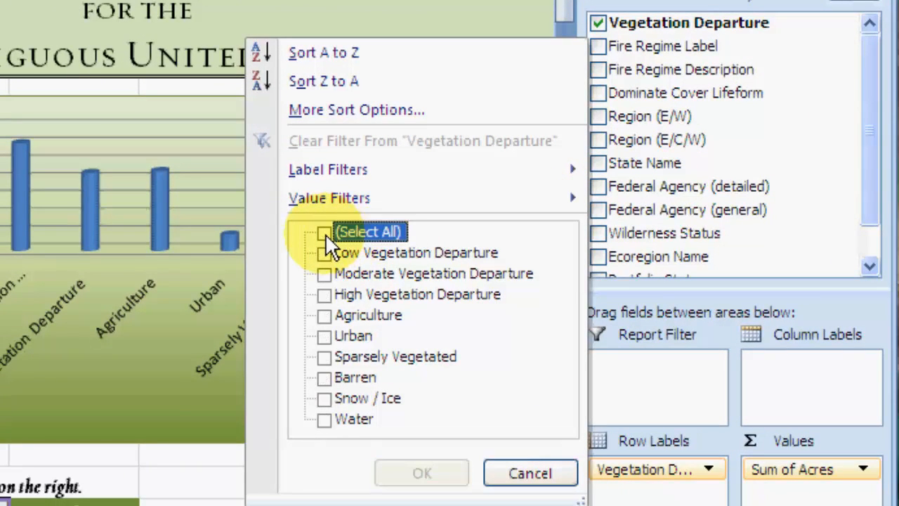
pyautogui.click(323, 253)
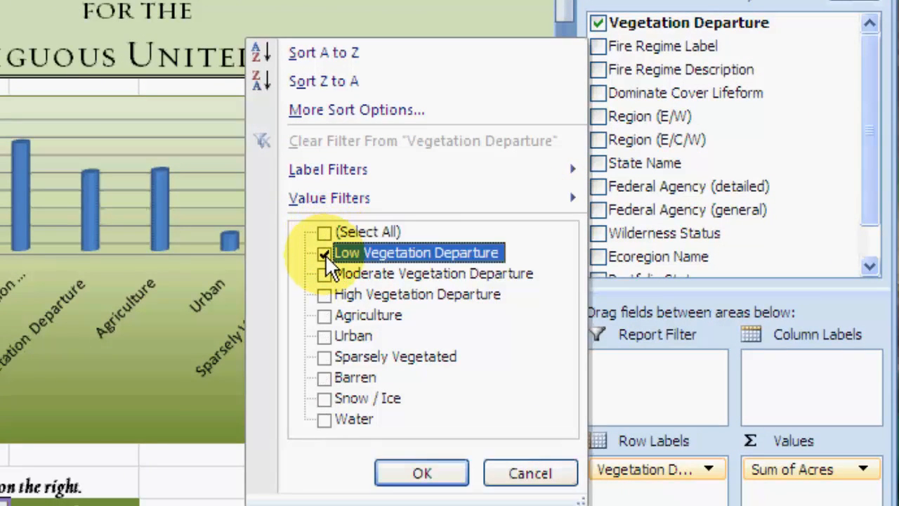
pyautogui.click(323, 294)
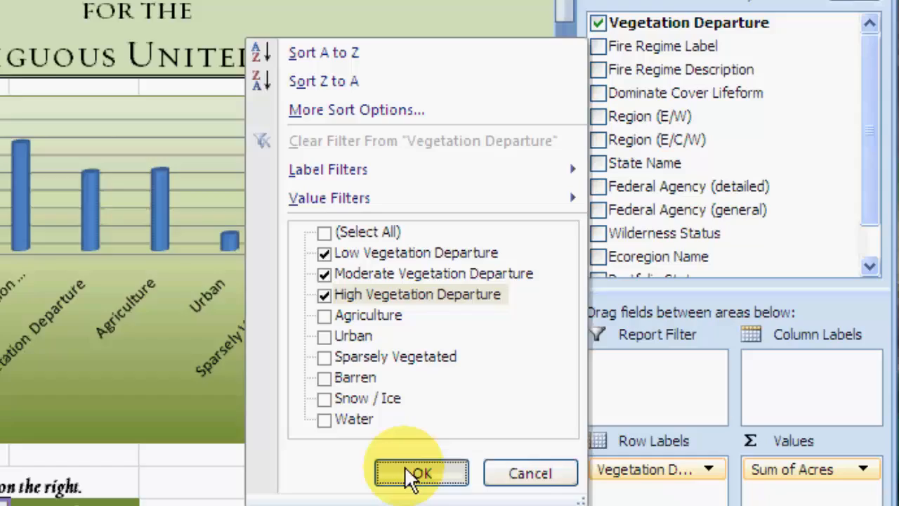
pyautogui.click(421, 472)
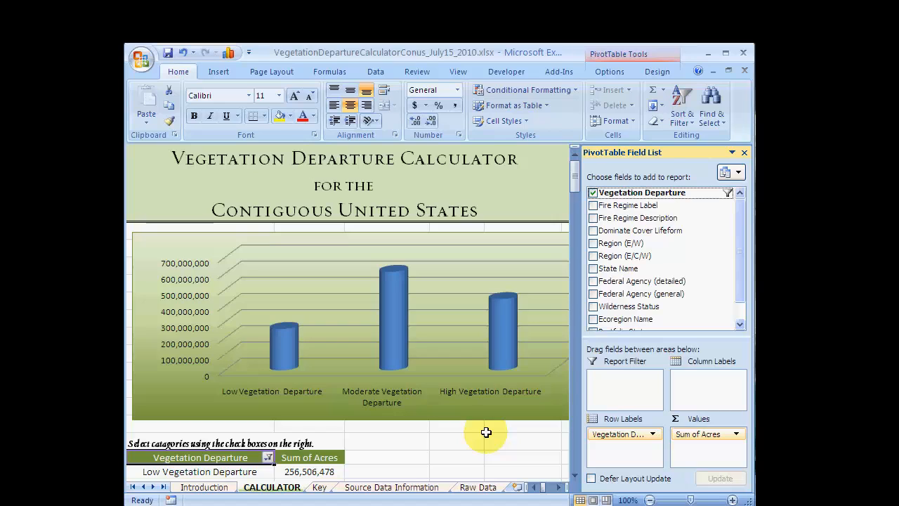
pyautogui.moveTo(587, 348)
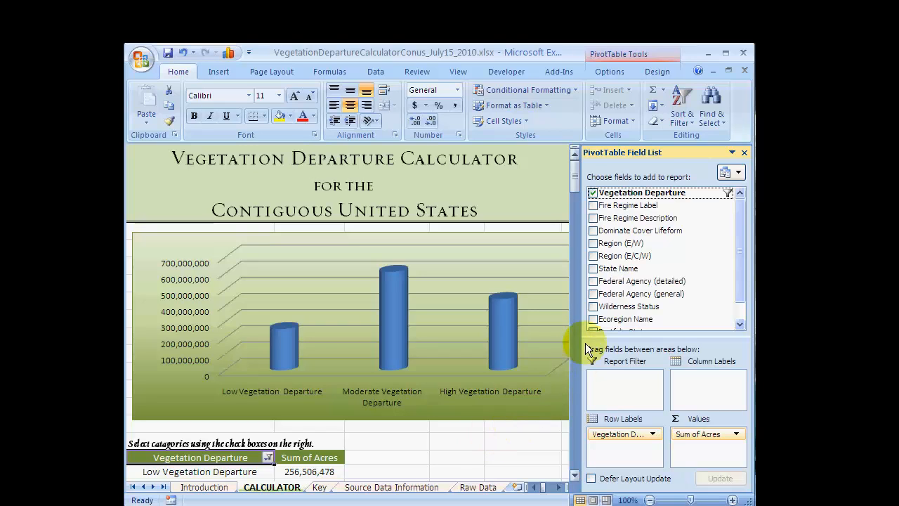
# Step: Add the Region (E/W) field and place it in Column Labels for East/West bars
pyautogui.click(593, 242)
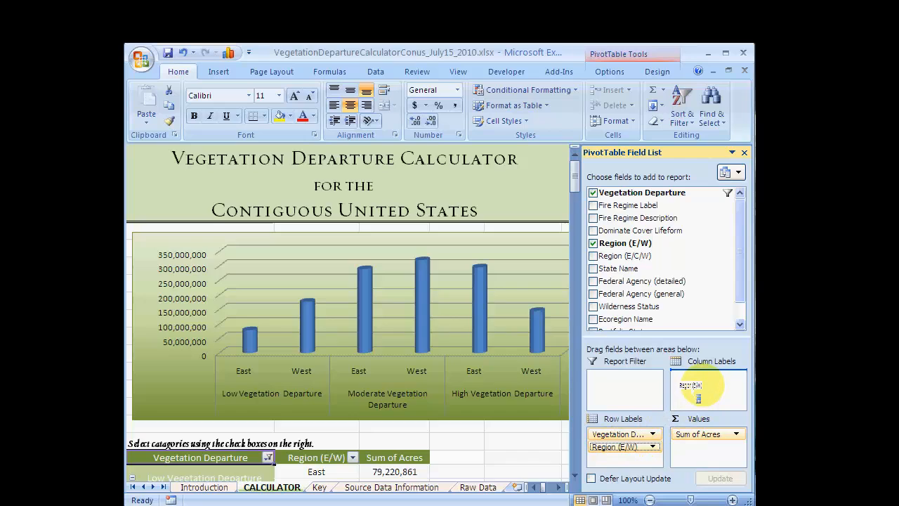
pyautogui.moveTo(708, 387); pyautogui.dragTo(708, 377)
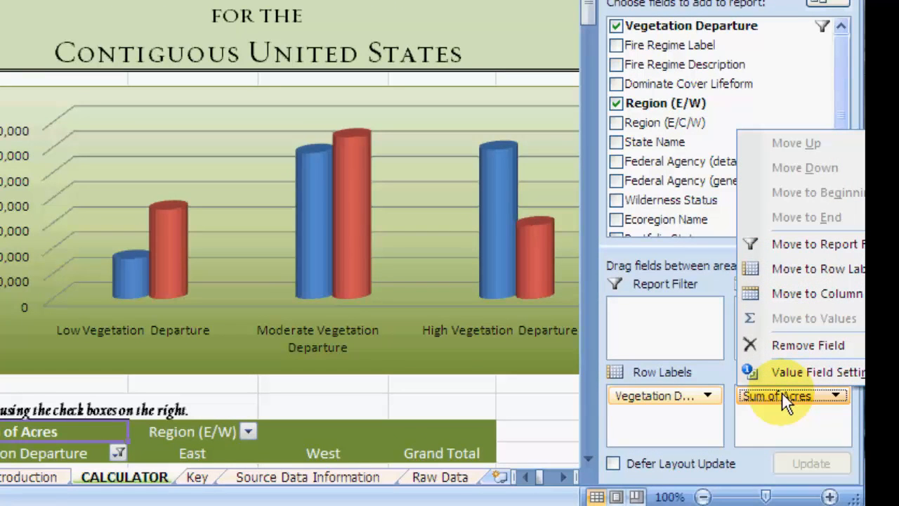
# Step: Set Sum of Acres to show values as % of row
pyautogui.click(818, 368)
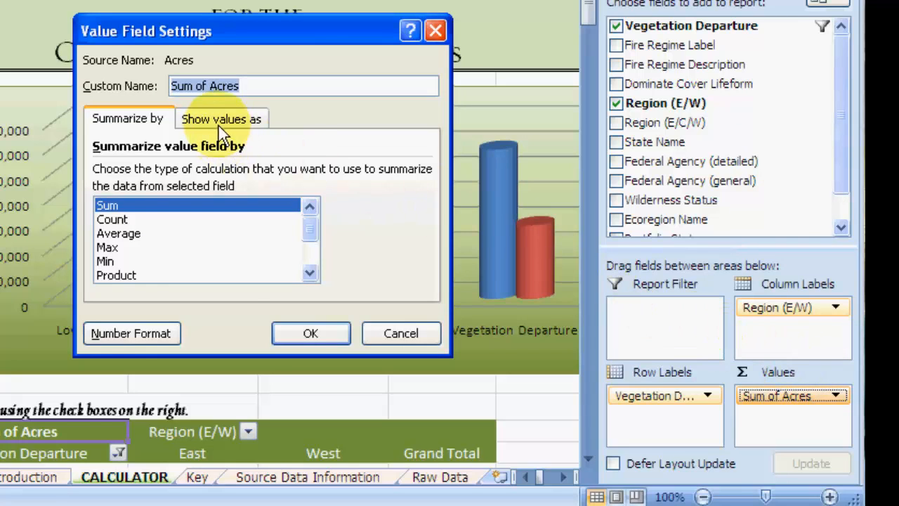
pyautogui.click(223, 118)
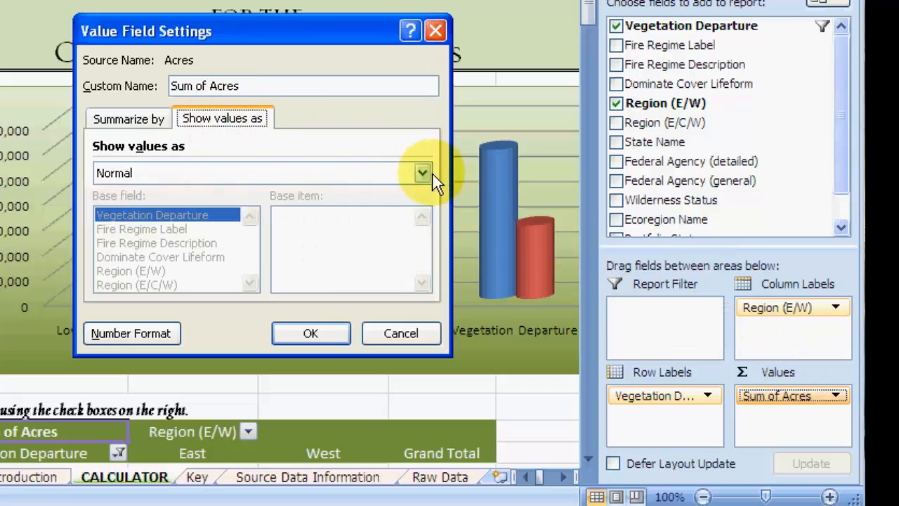
pyautogui.click(421, 173)
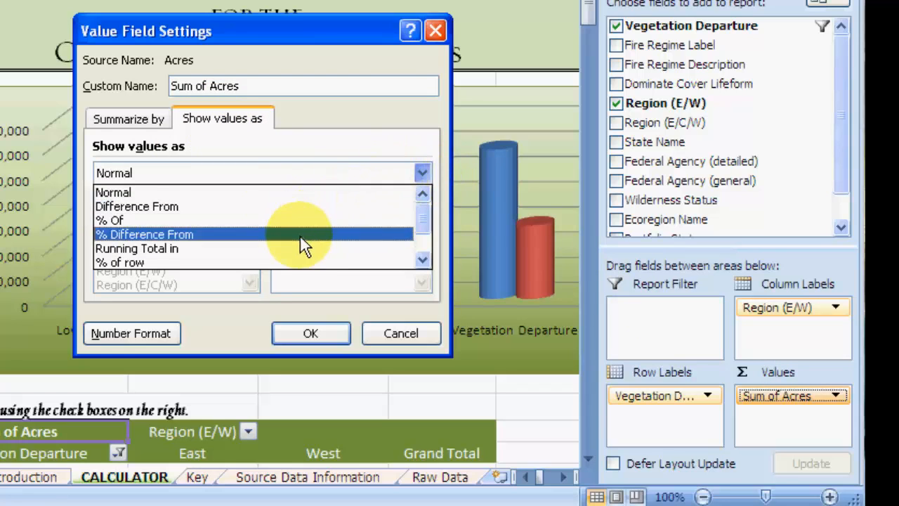
pyautogui.click(121, 262)
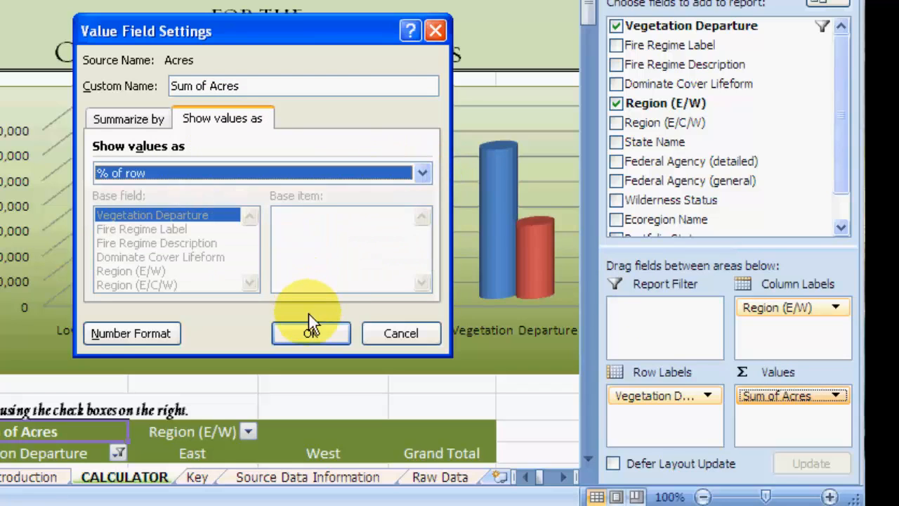
pyautogui.click(312, 335)
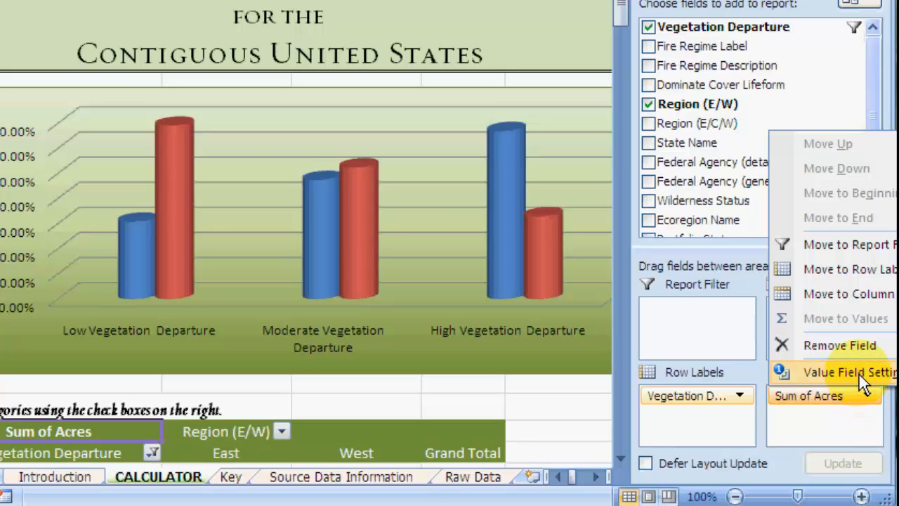
# Step: Format Sum of Acres as Percentage with 0 decimal places
pyautogui.click(848, 371)
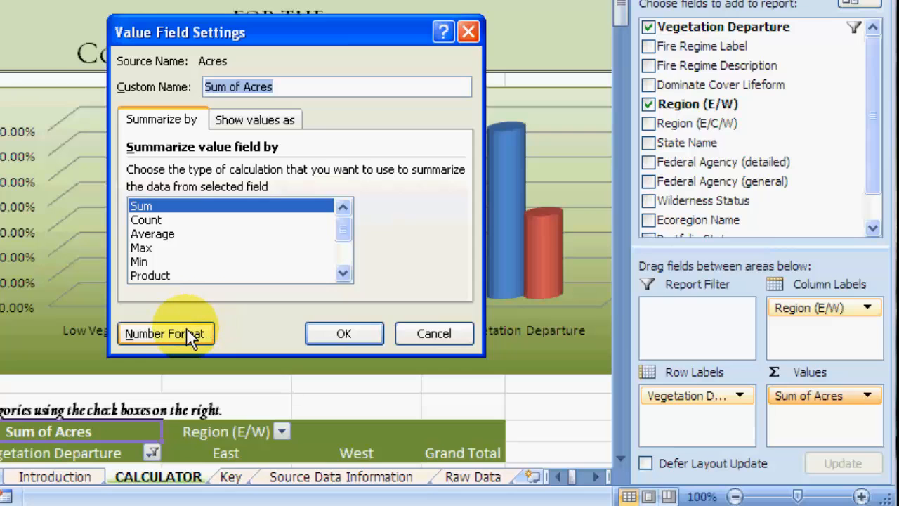
pyautogui.click(166, 333)
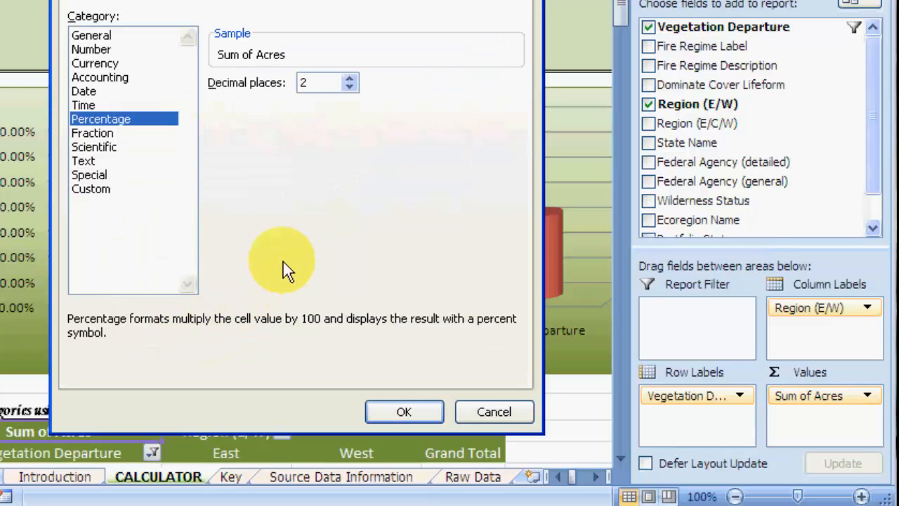
pyautogui.click(346, 87)
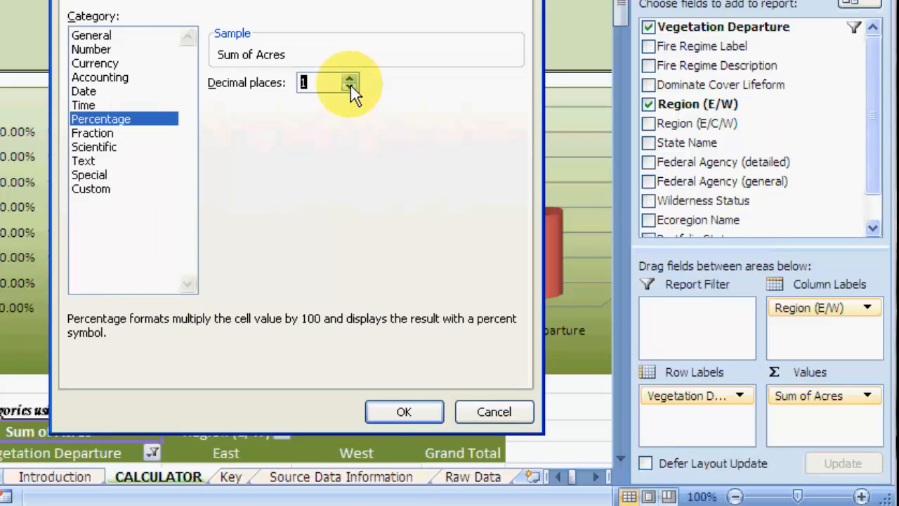
pyautogui.click(345, 90)
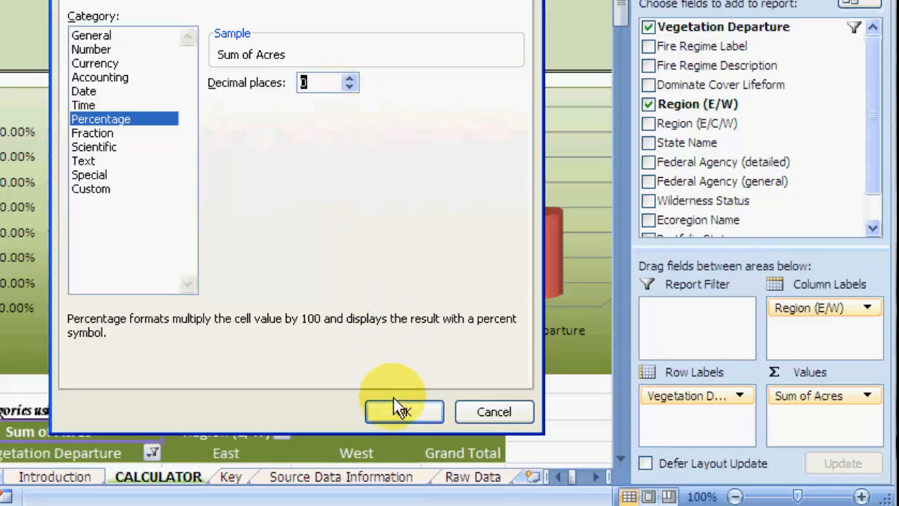
pyautogui.click(402, 412)
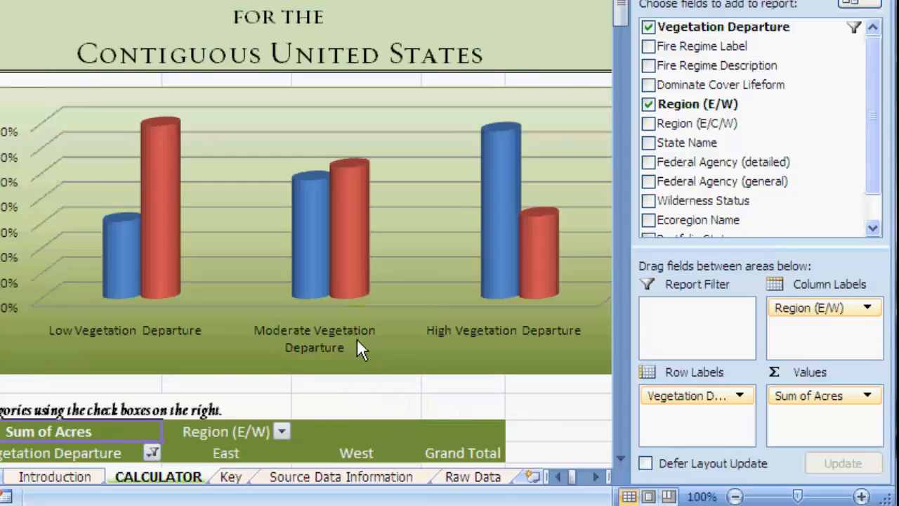